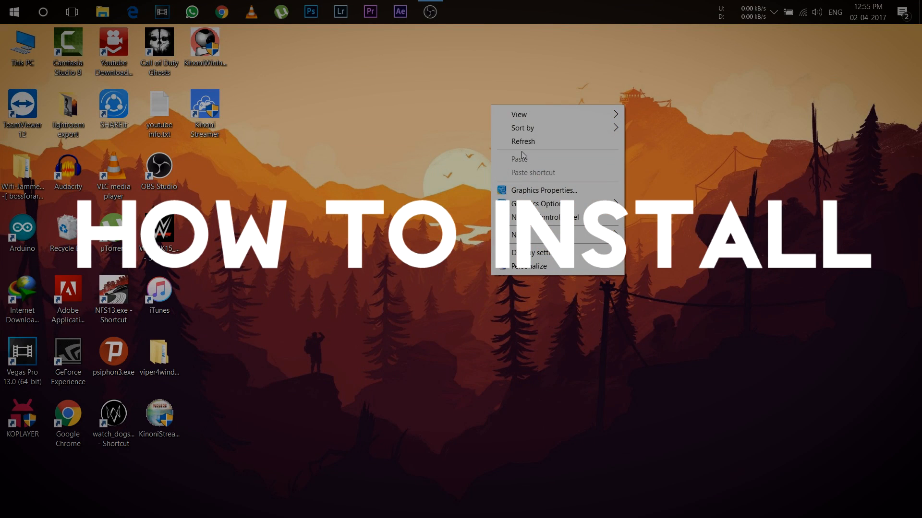
# Open the viper4windows folder and extract V4W_Setup.zip
pyautogui.click(520, 149)
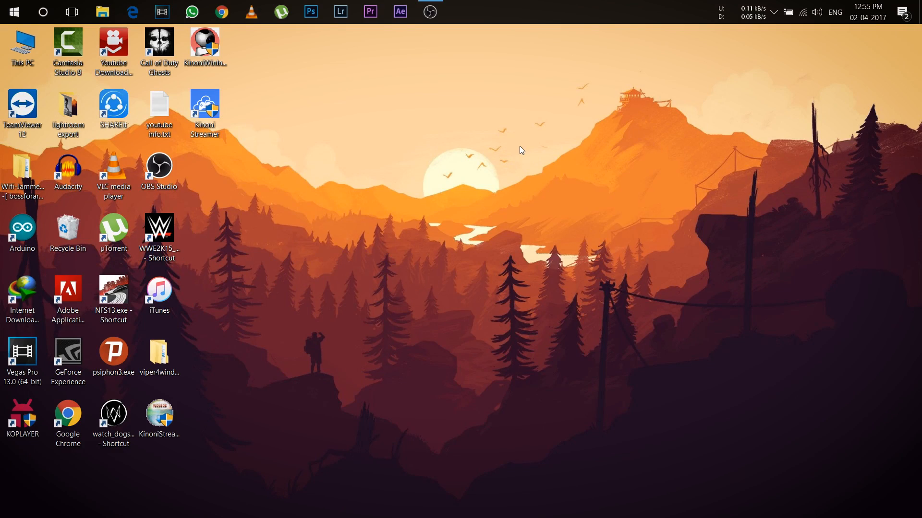
pyautogui.doubleClick(159, 353)
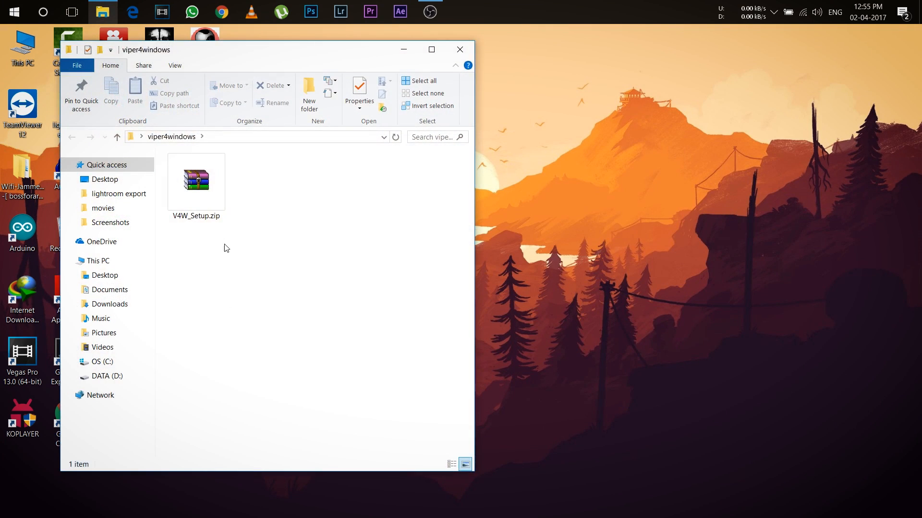
pyautogui.rightClick(197, 179)
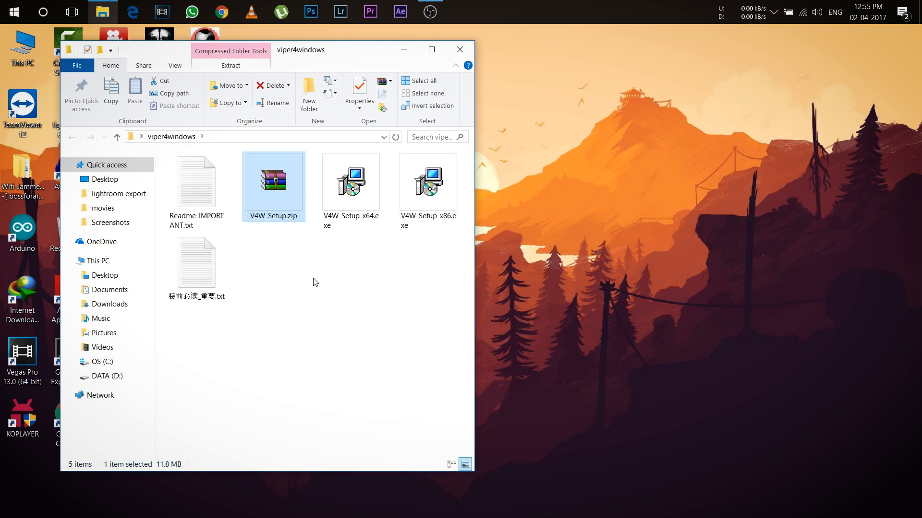
# Run V4W_Setup_x64.exe as administrator to start the ViPER4Windows 1.0.5 setup wizard
pyautogui.click(351, 181)
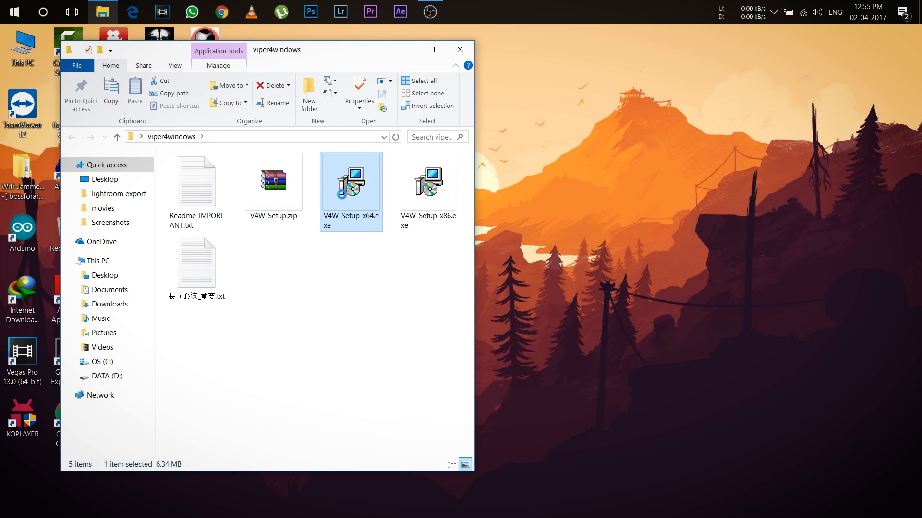
pyautogui.rightClick(350, 181)
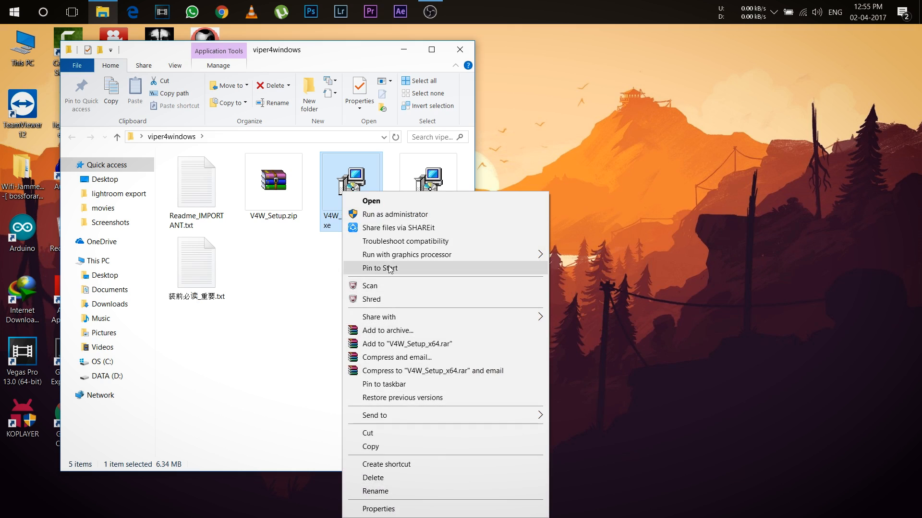
pyautogui.click(371, 201)
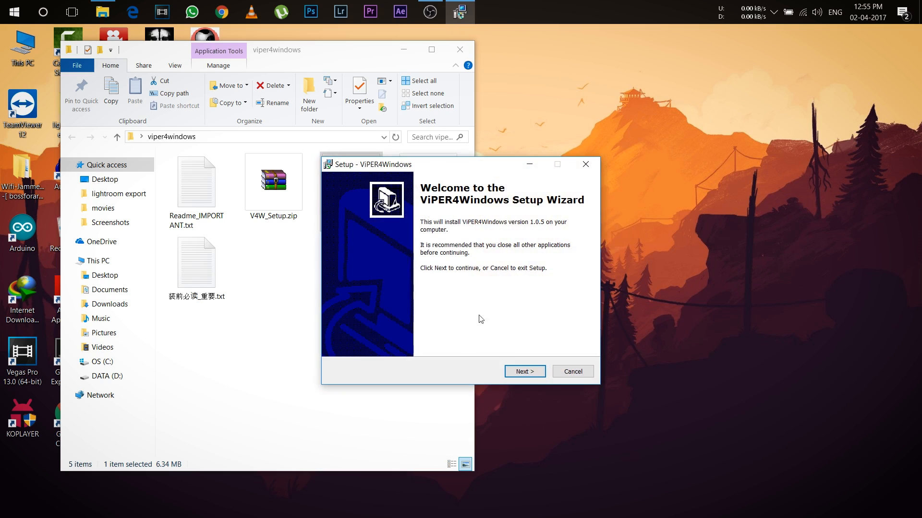
# Install ViPER4Windows with default folder, default Start Menu folder and a desktop icon
pyautogui.click(524, 371)
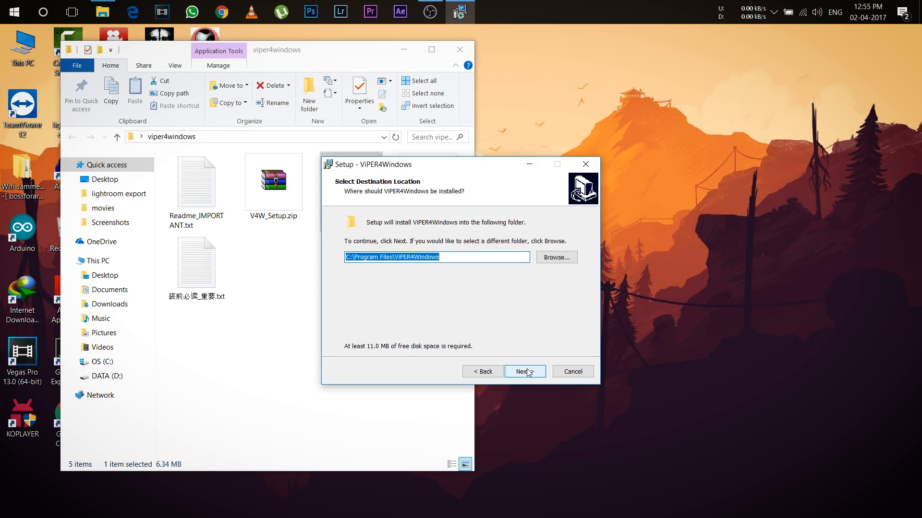
pyautogui.click(523, 371)
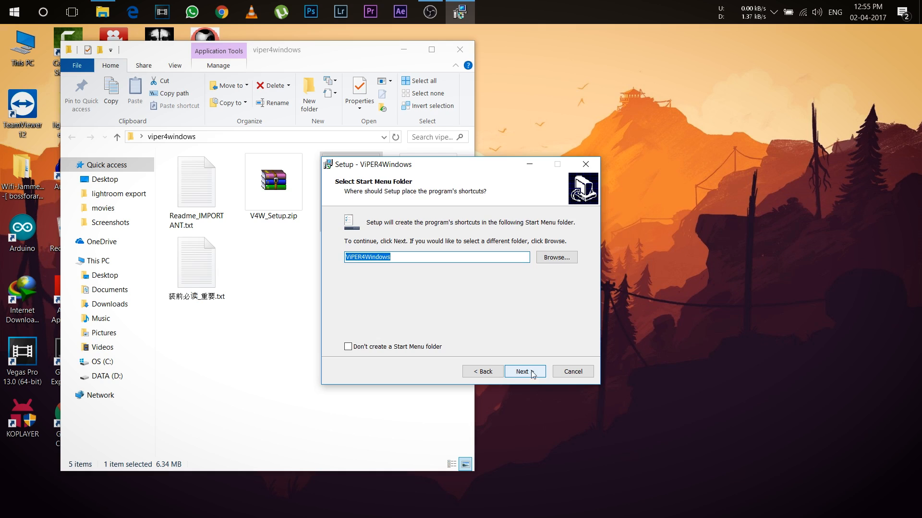
pyautogui.click(524, 371)
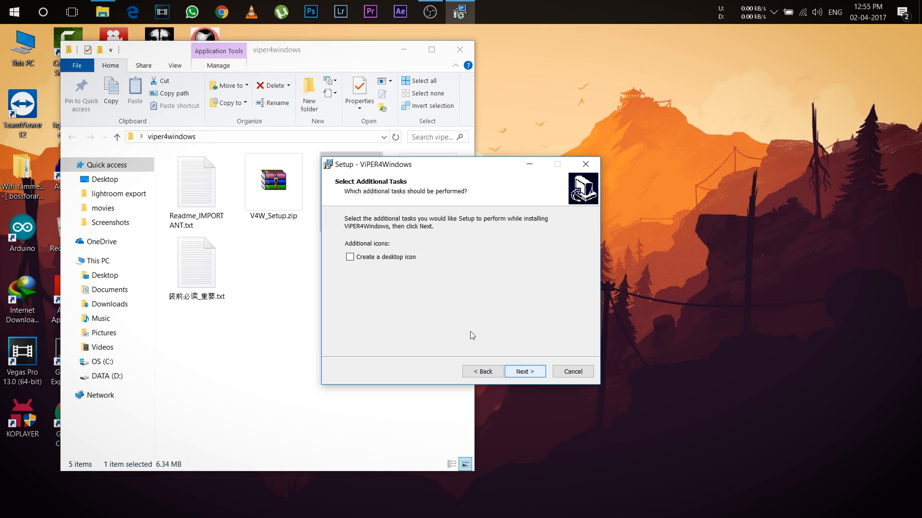
pyautogui.click(523, 371)
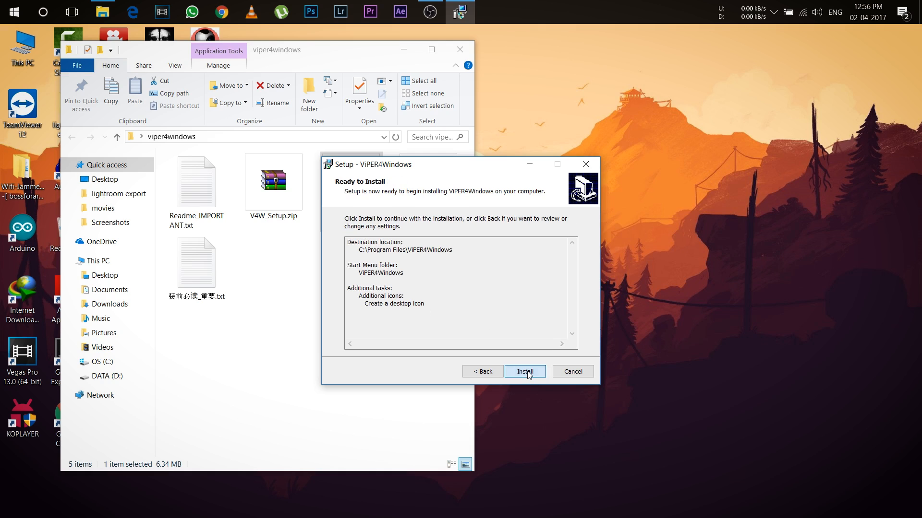
pyautogui.click(524, 371)
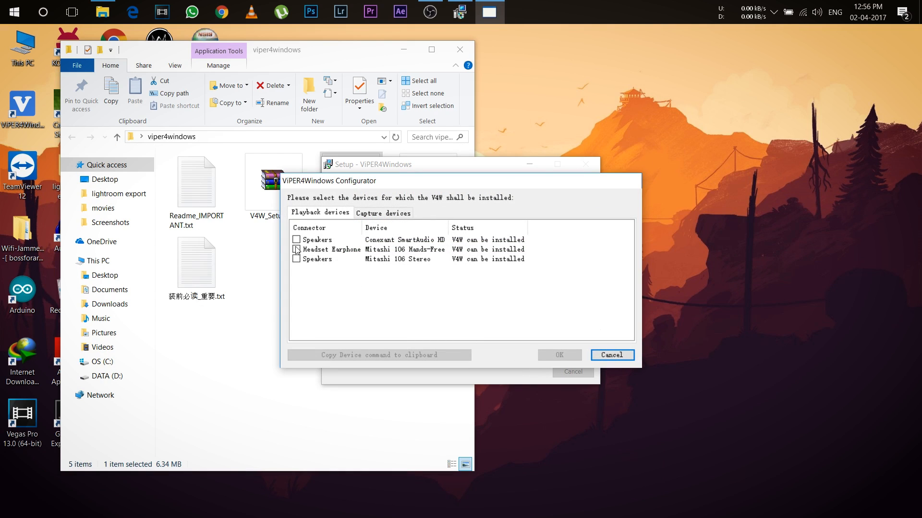
# Enable V4W on all three playback devices and confirm the Info notice
pyautogui.click(296, 259)
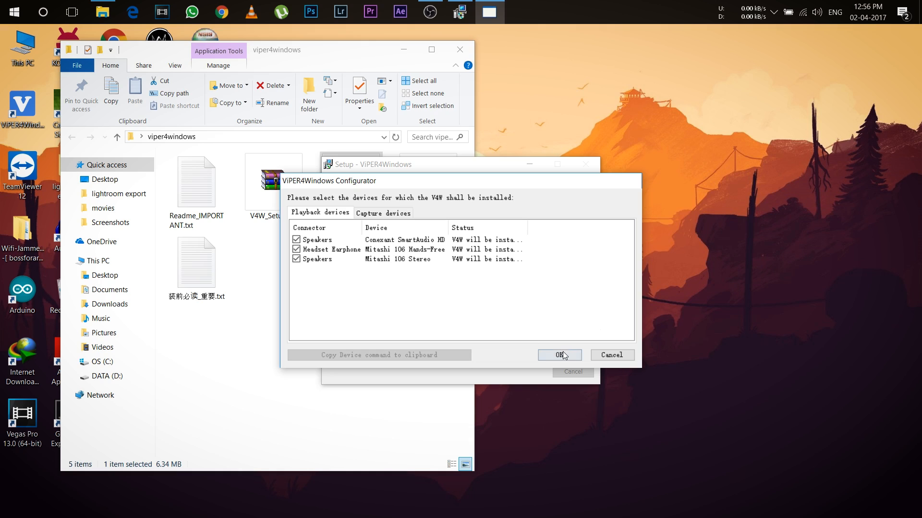
pyautogui.moveTo(371, 233)
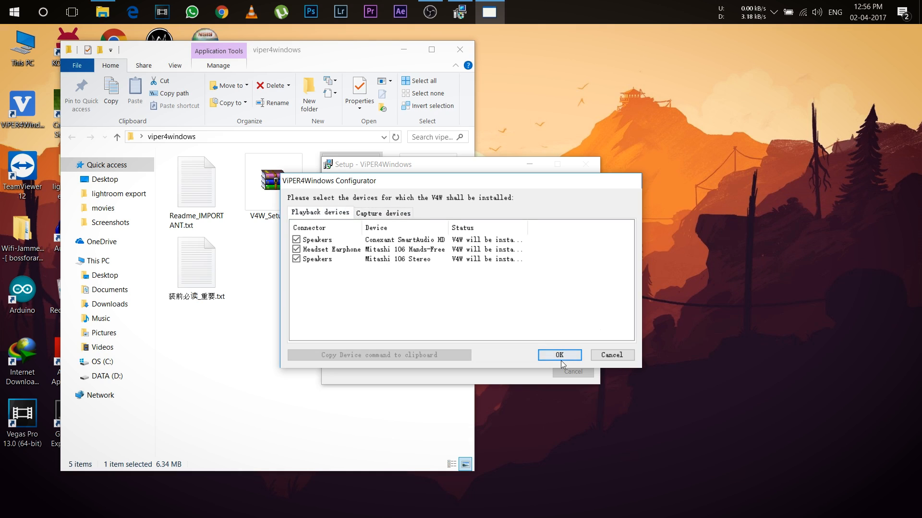
pyautogui.click(558, 355)
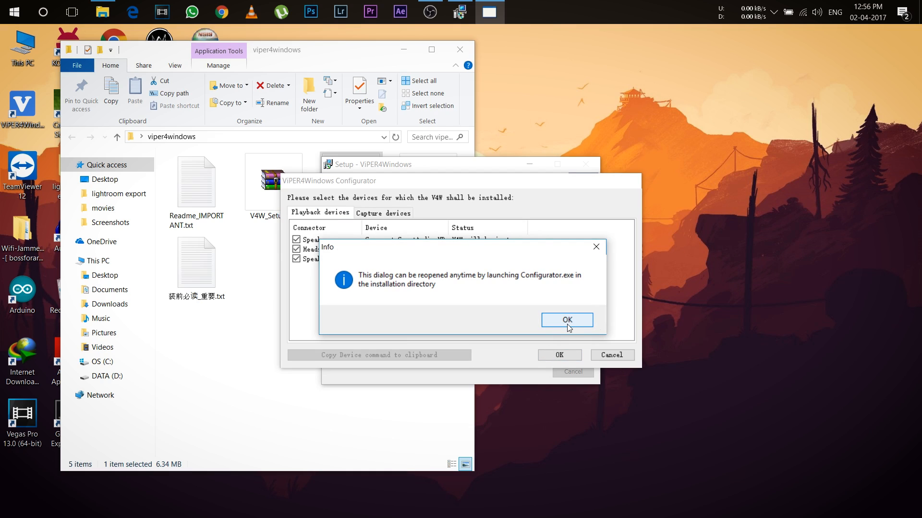
pyautogui.click(566, 320)
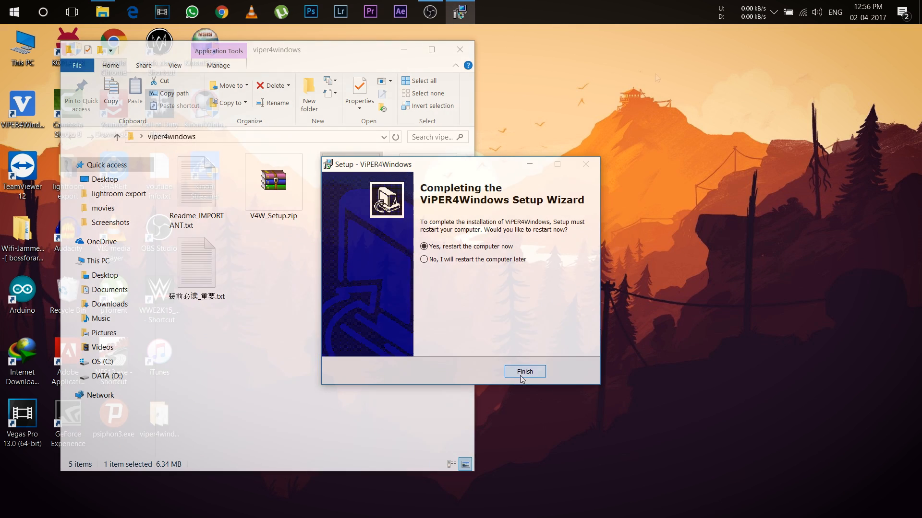
# Finish setup with a restart, then check Recently added in the Start menu
pyautogui.click(523, 371)
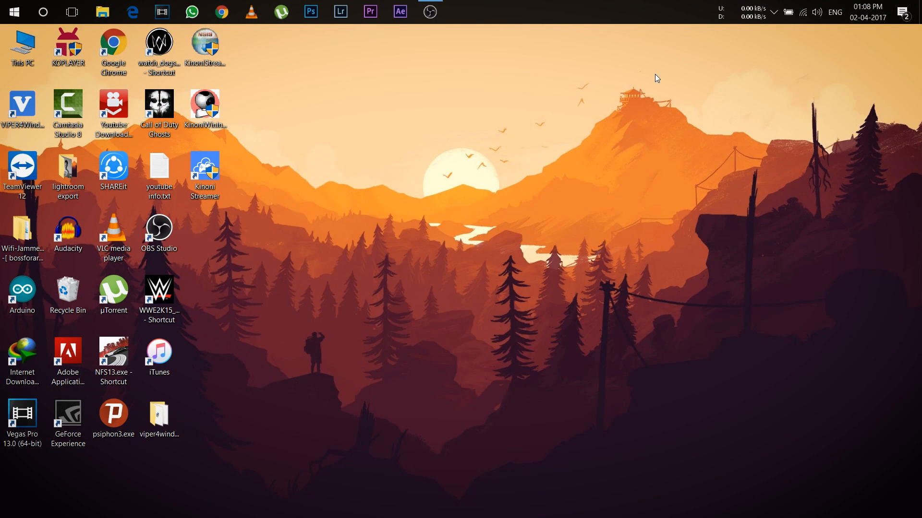
pyautogui.click(13, 12)
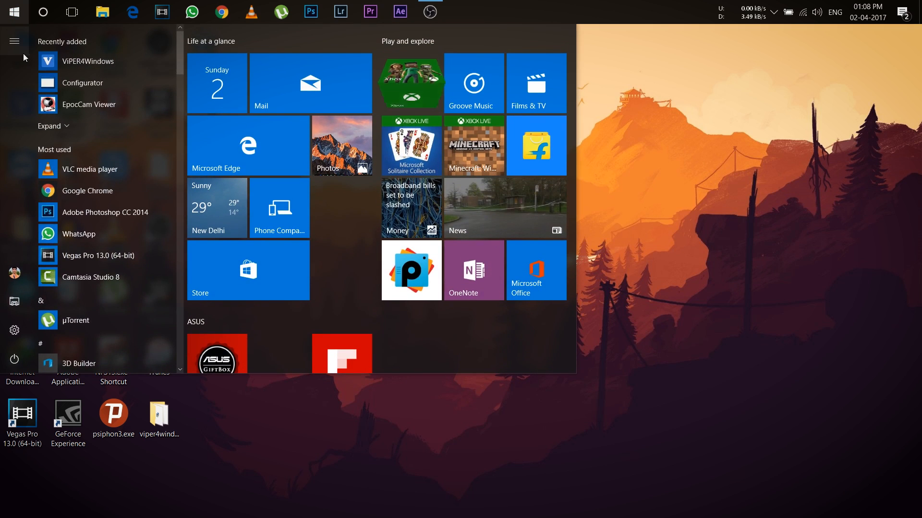
pyautogui.click(14, 12)
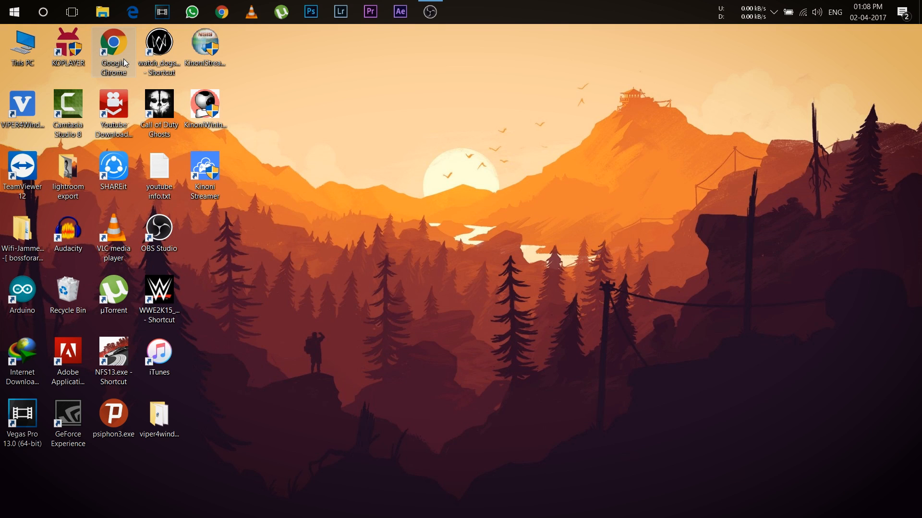
pyautogui.doubleClick(21, 109)
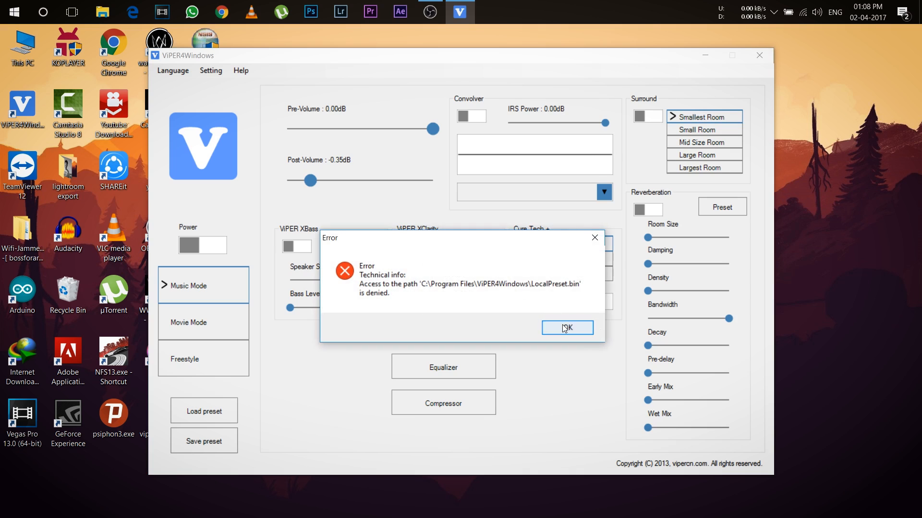
pyautogui.click(566, 328)
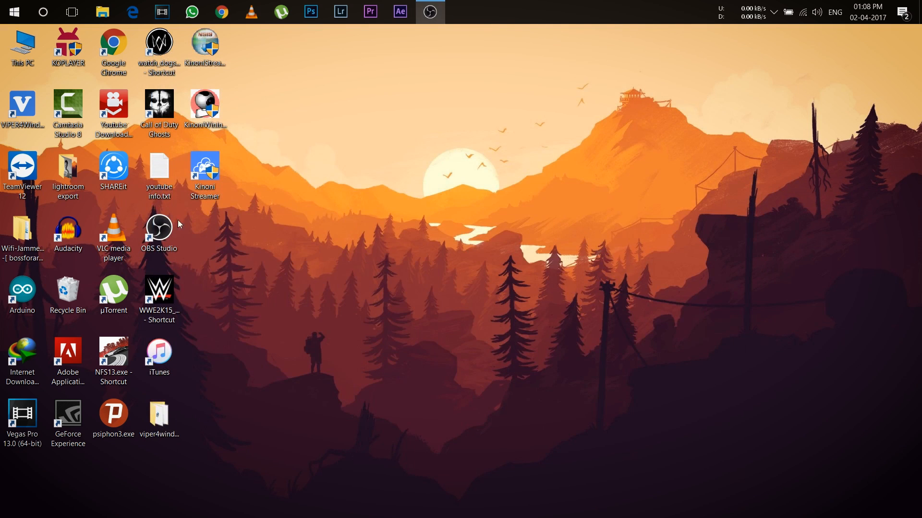
# Launch ViPER4Windows from its Start menu entry to show the main effects window
pyautogui.click(13, 12)
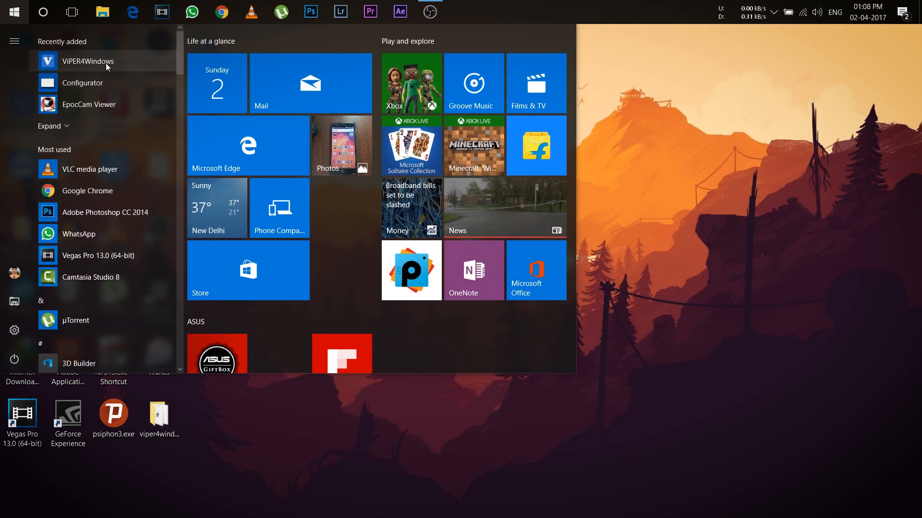
pyautogui.rightClick(88, 61)
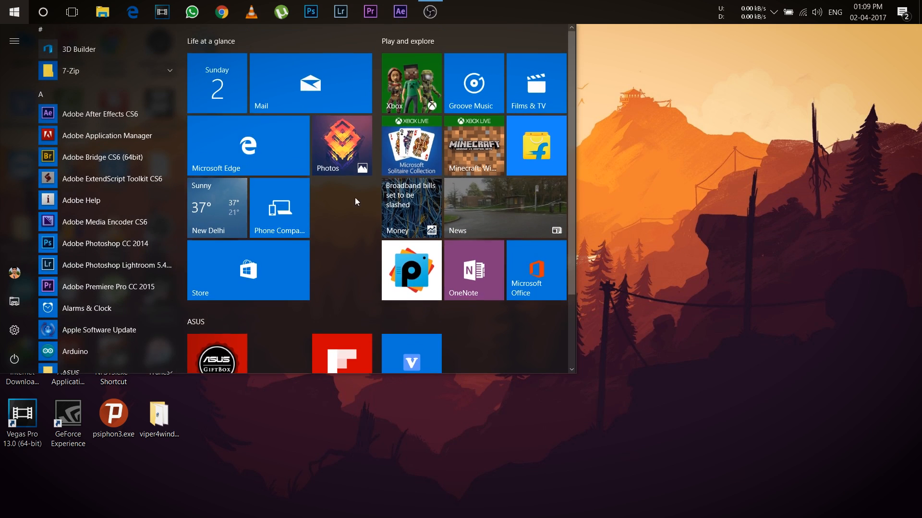
pyautogui.rightClick(411, 268)
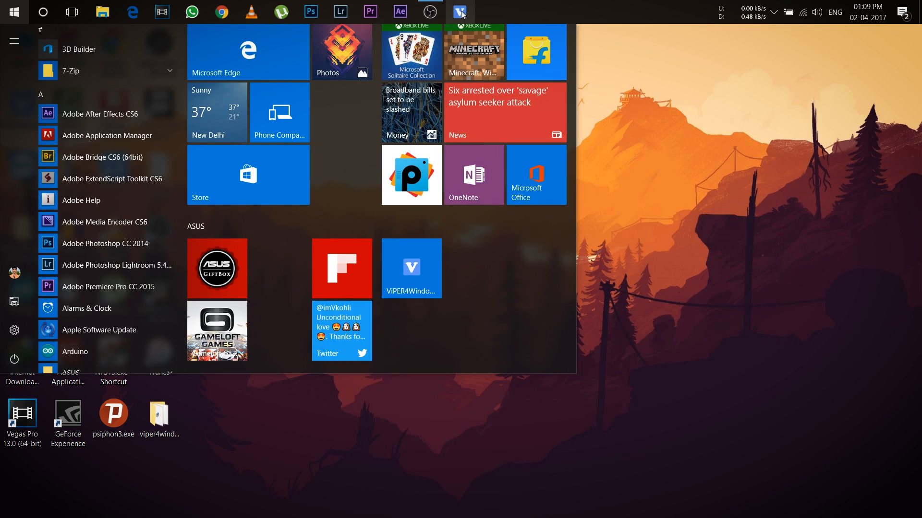
pyautogui.rightClick(460, 11)
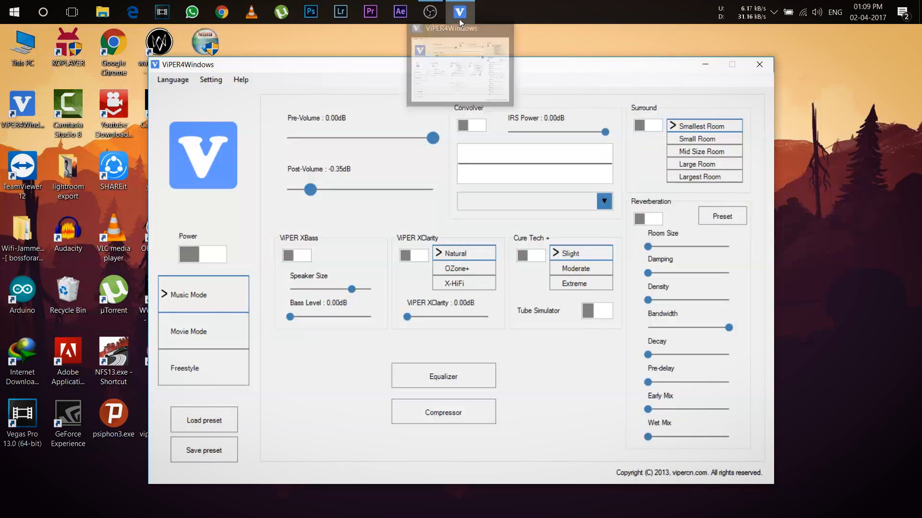
# Close the ViPER4Windows main window, leaving the desktop shortcut visible
pyautogui.click(210, 79)
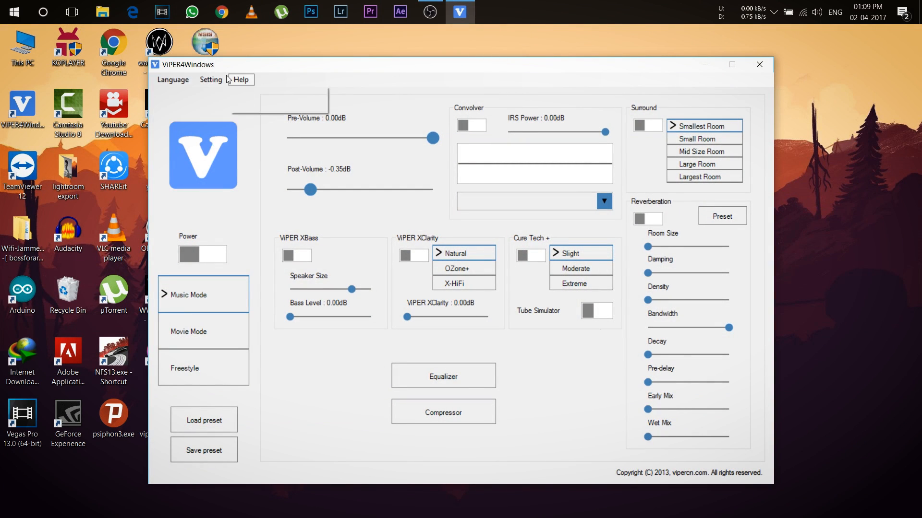
pyautogui.click(210, 79)
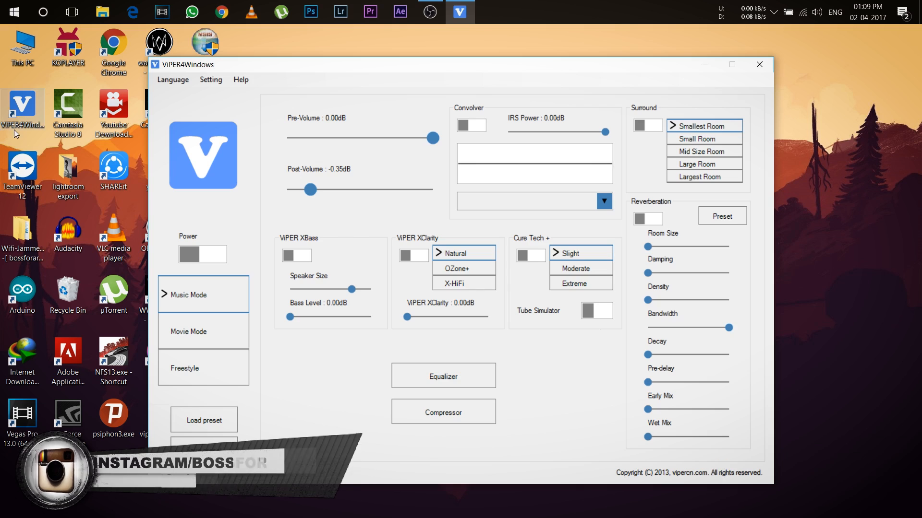
pyautogui.rightClick(22, 109)
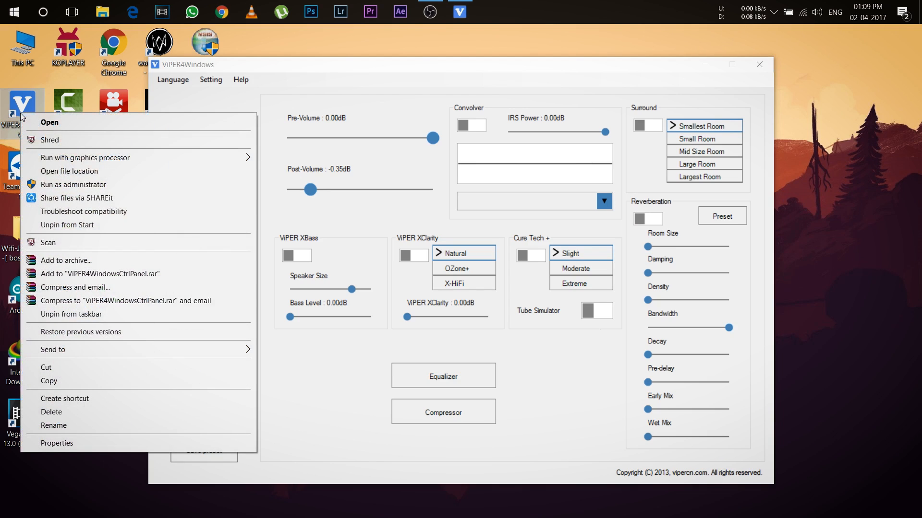
pyautogui.moveTo(758, 65)
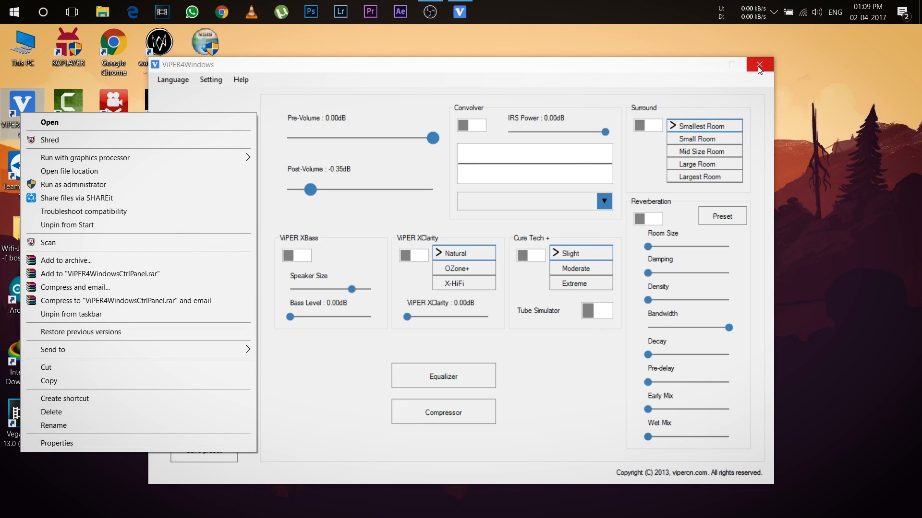
pyautogui.click(759, 64)
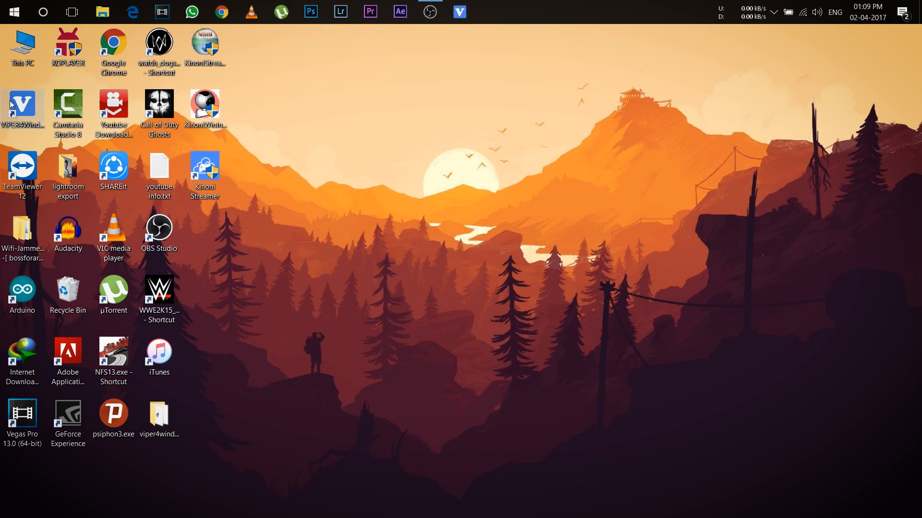
# Set the ViPER4Windows shortcut to Windows Vista compatibility mode and Run as administrator
pyautogui.rightClick(22, 109)
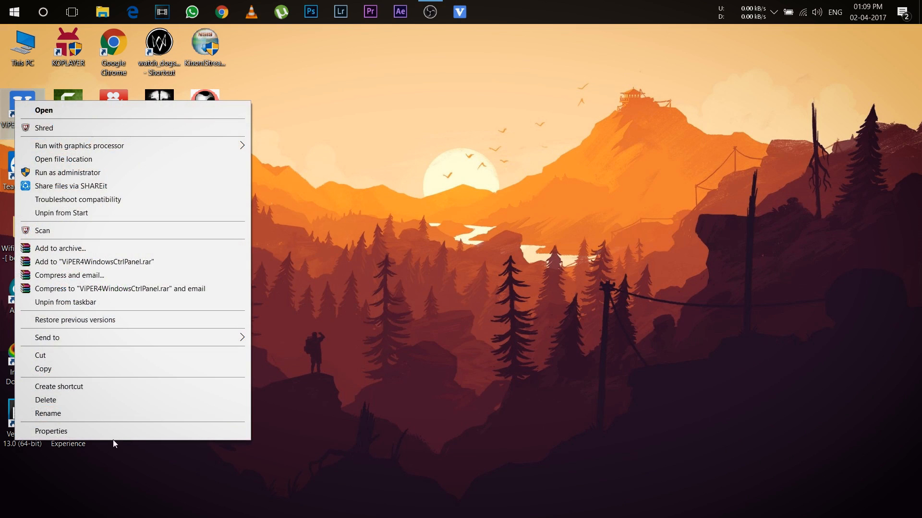
pyautogui.click(52, 431)
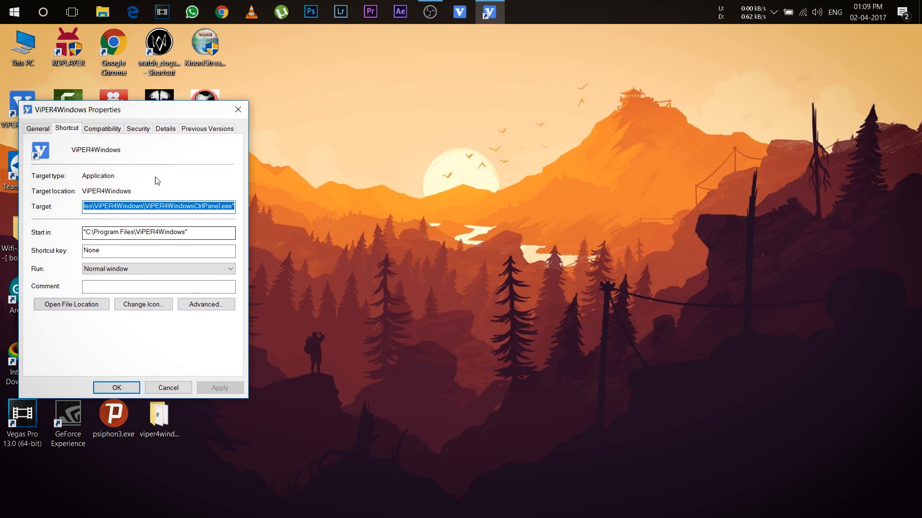
pyautogui.click(101, 128)
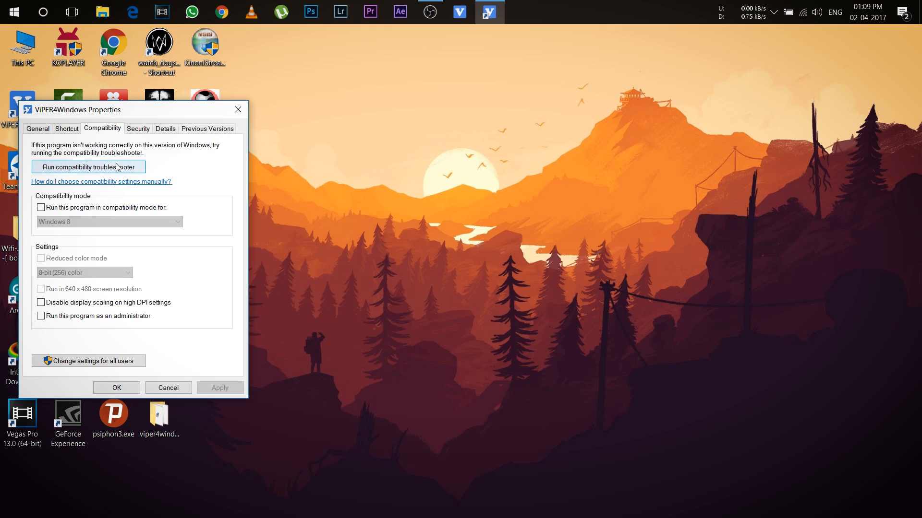
pyautogui.click(41, 208)
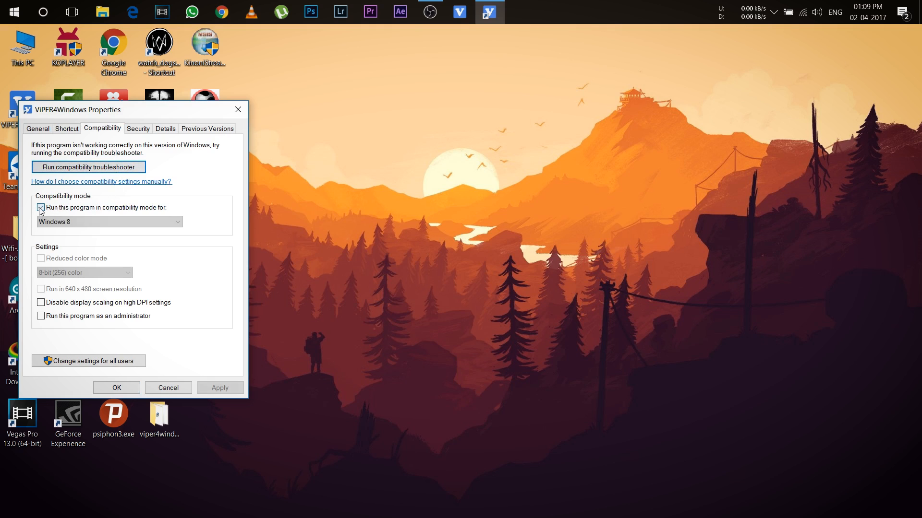
pyautogui.click(108, 221)
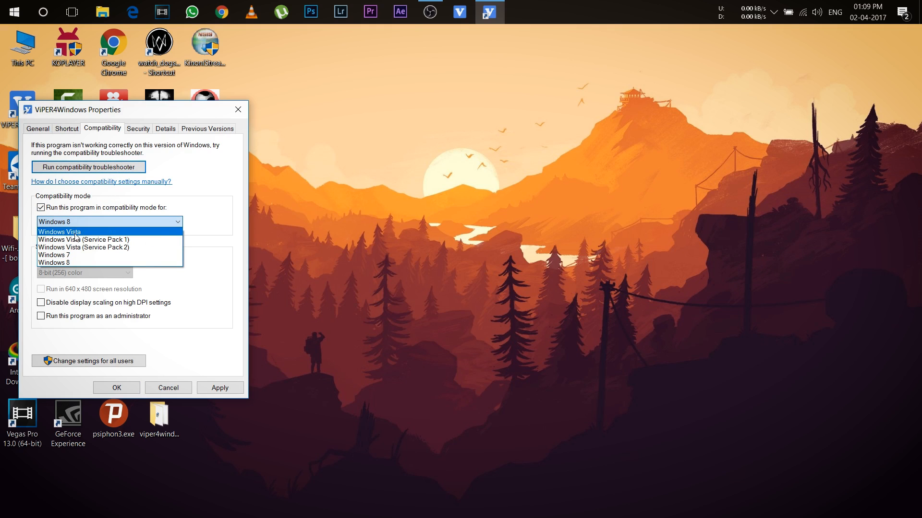
pyautogui.click(59, 232)
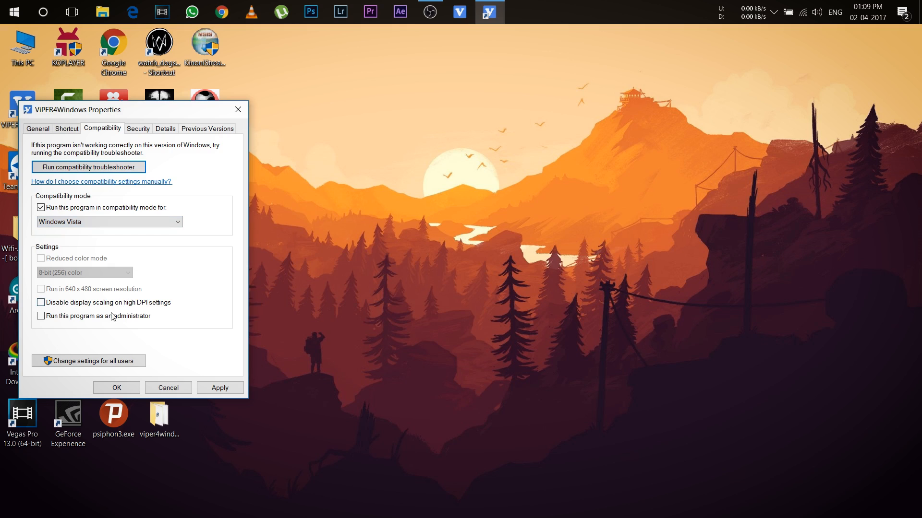
pyautogui.click(41, 316)
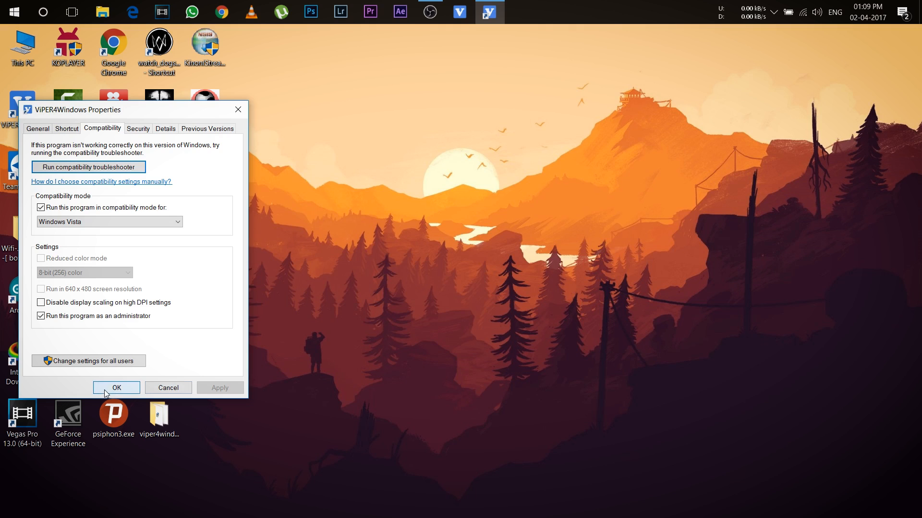
pyautogui.click(115, 388)
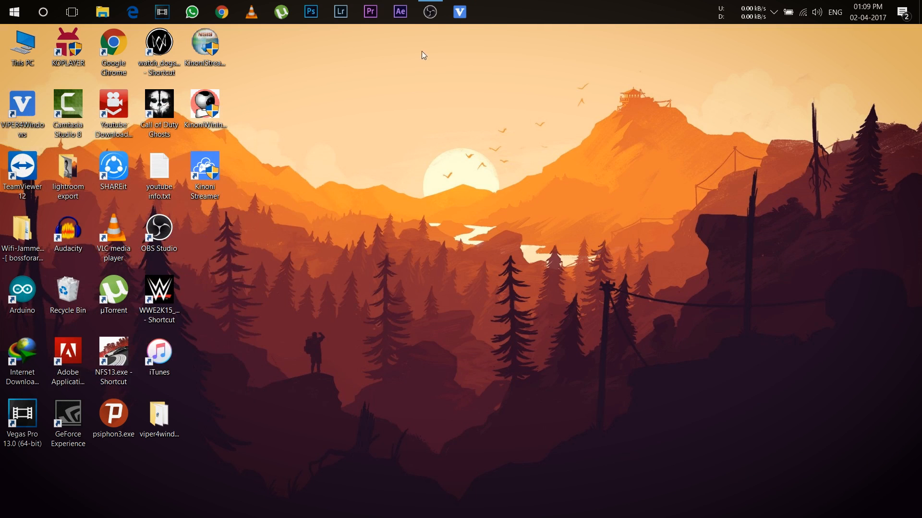
# Reopen ViPER4Windows, choose Small Room surround, and turn the effects power on
pyautogui.click(459, 11)
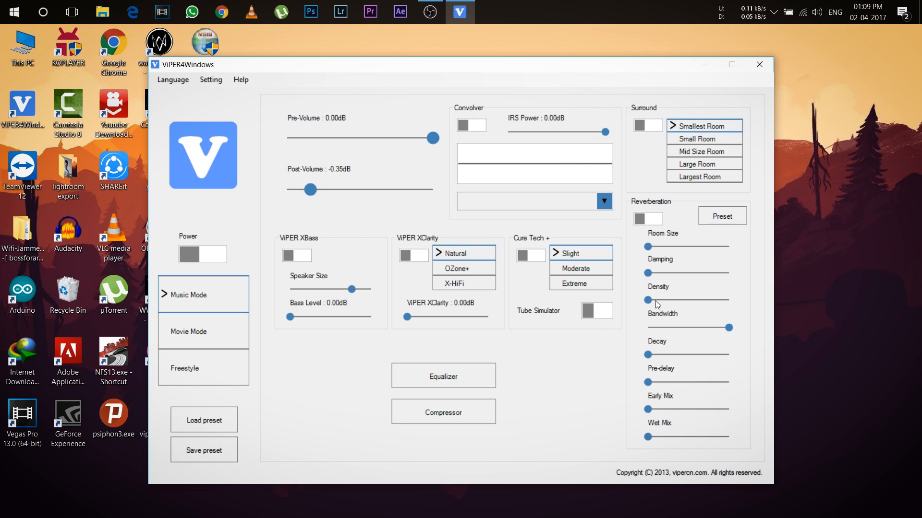
pyautogui.moveTo(317, 182)
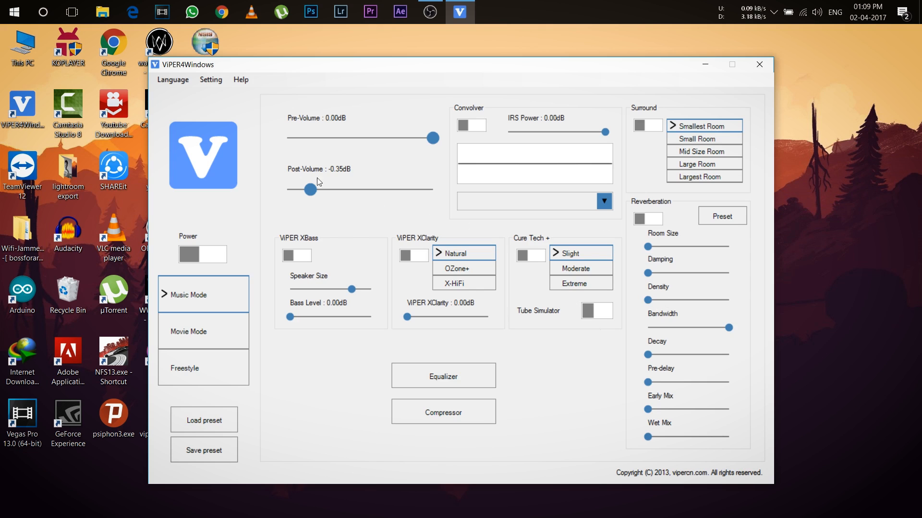
pyautogui.moveTo(338, 144)
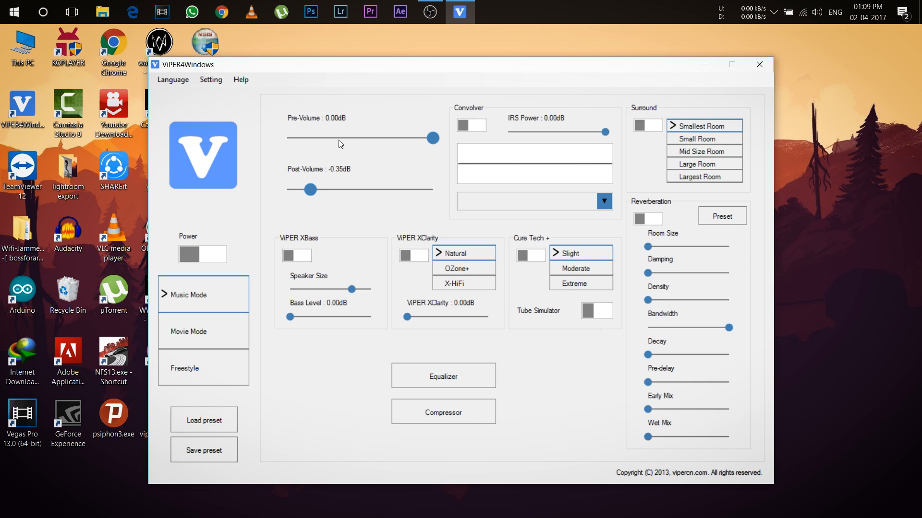
pyautogui.moveTo(452, 259)
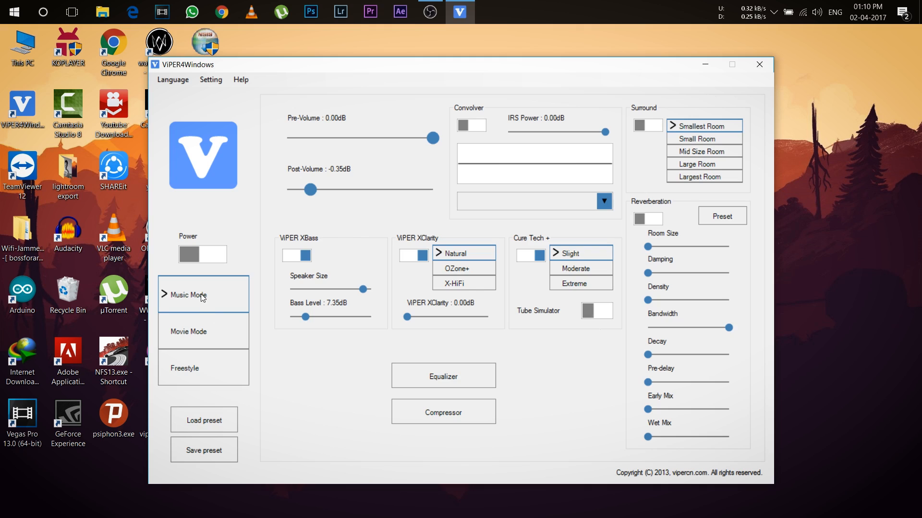
pyautogui.click(704, 138)
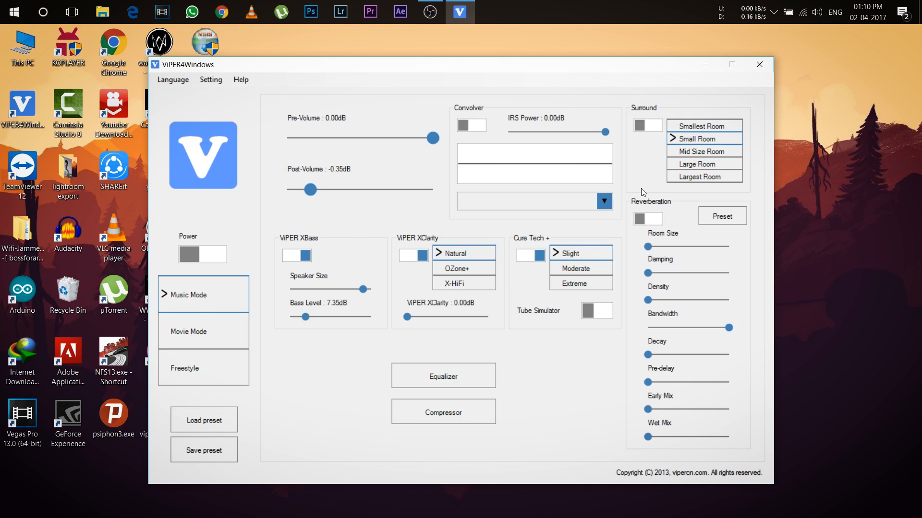
pyautogui.moveTo(347, 187)
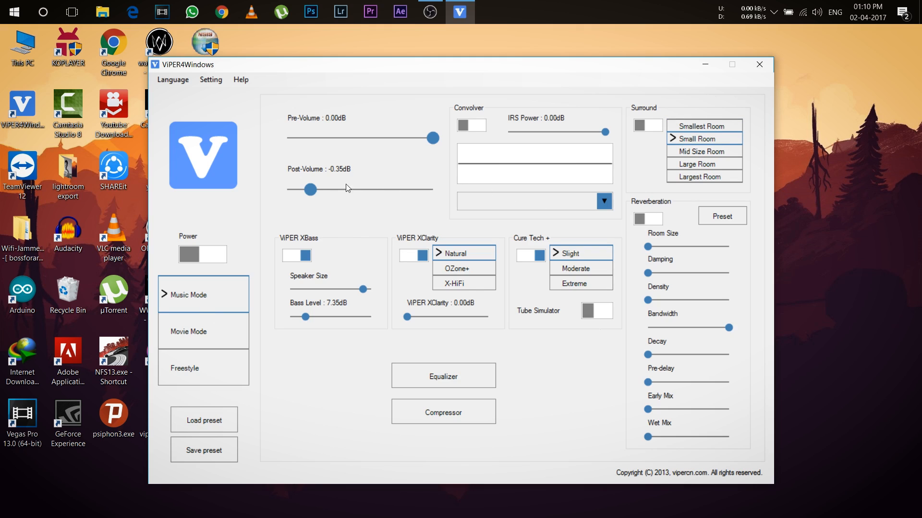
pyautogui.moveTo(273, 135)
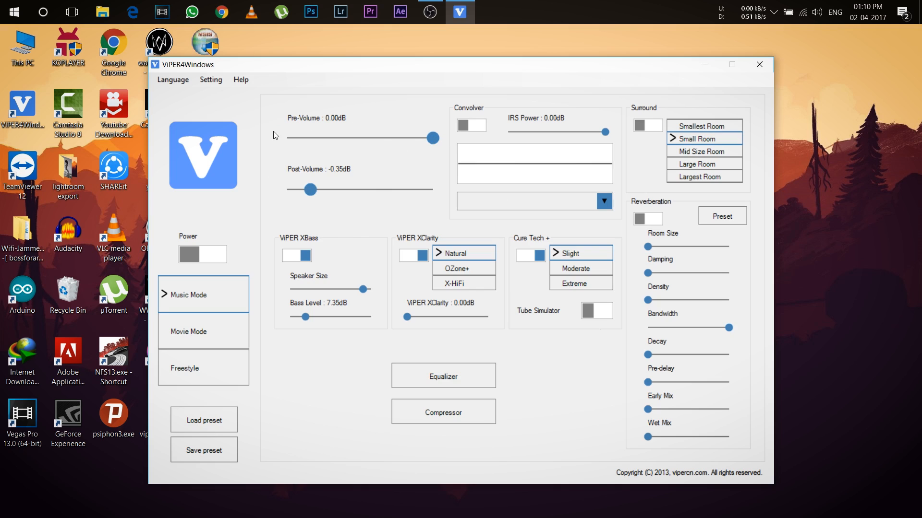
pyautogui.click(202, 255)
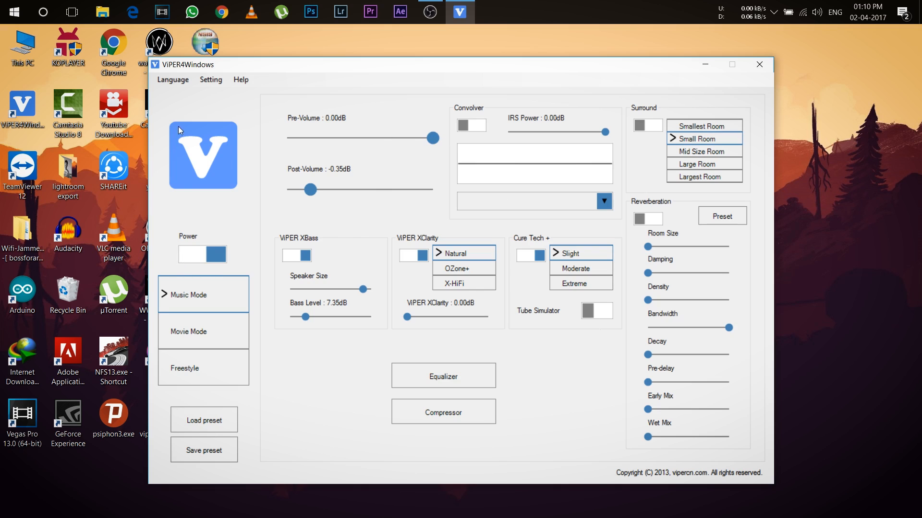